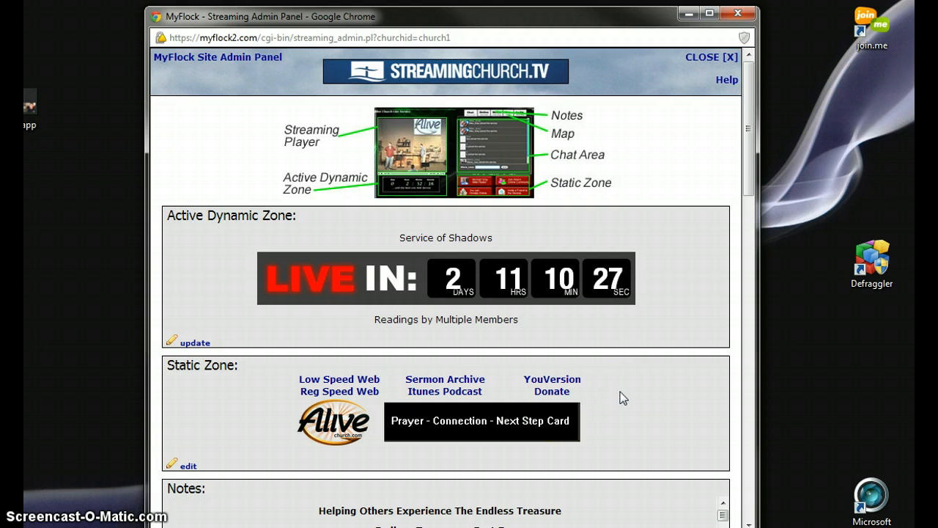
mouse_move(238, 69)
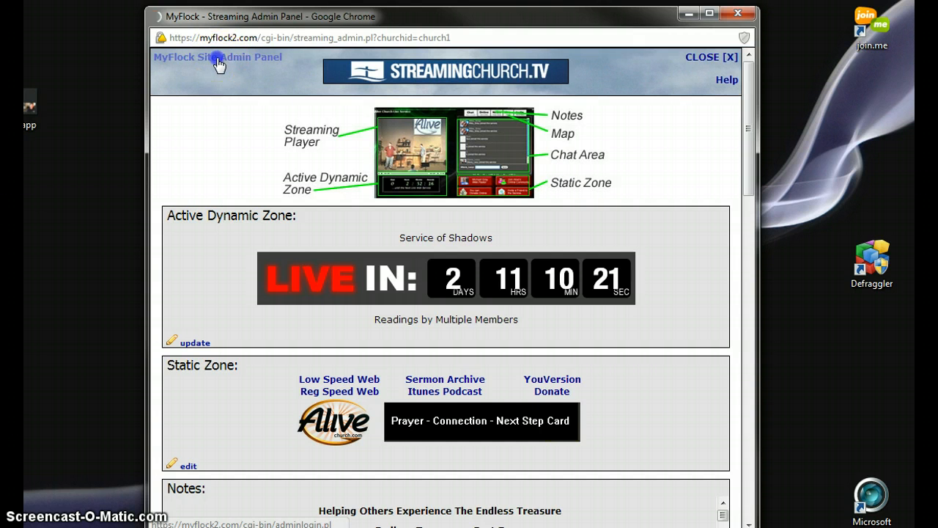
Step: Return from the streaming admin page to the main MyFlock Site Admin Control Panel
left_click(218, 57)
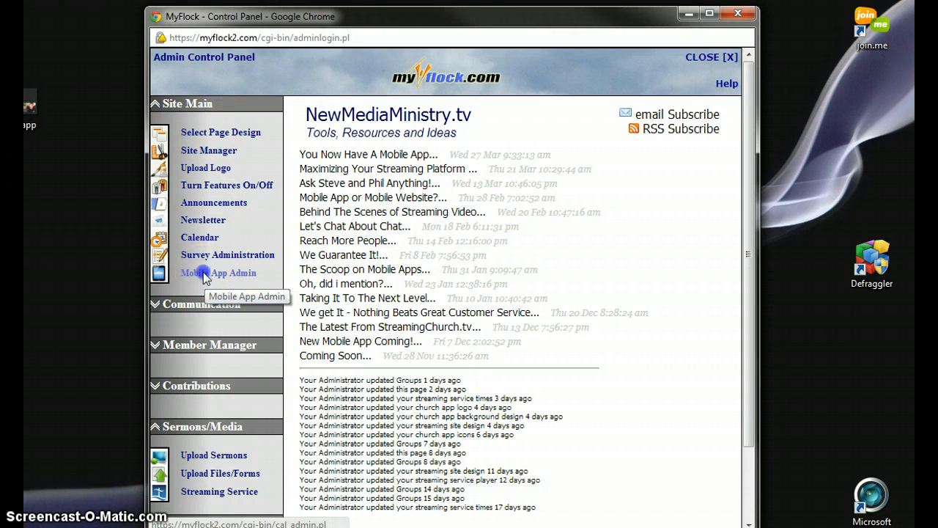
Step: Go to Mobile App Admin to reach the Church App Live page with its selected logo
left_click(219, 273)
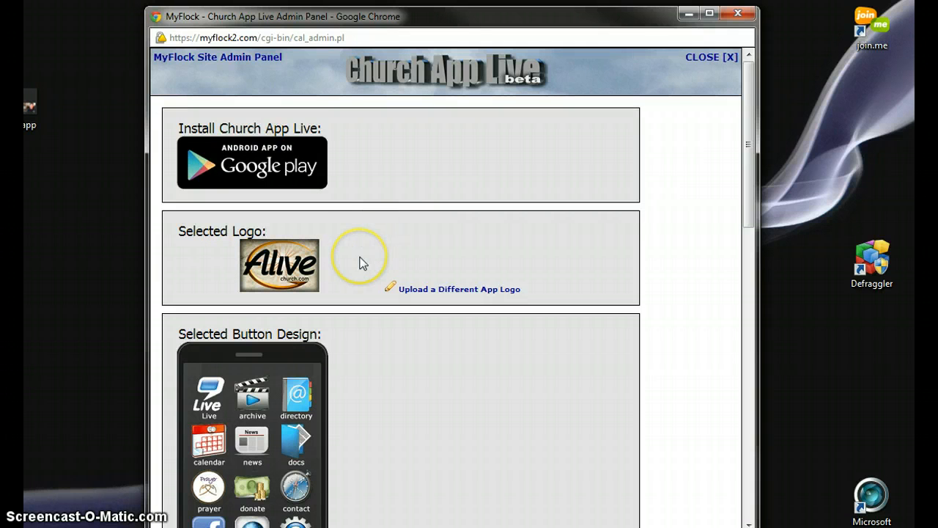
mouse_move(375, 255)
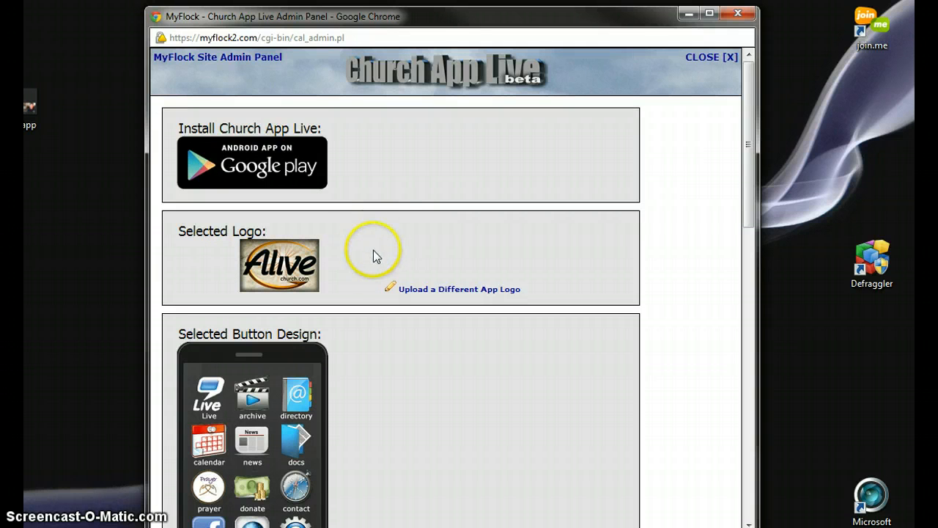
mouse_move(447, 294)
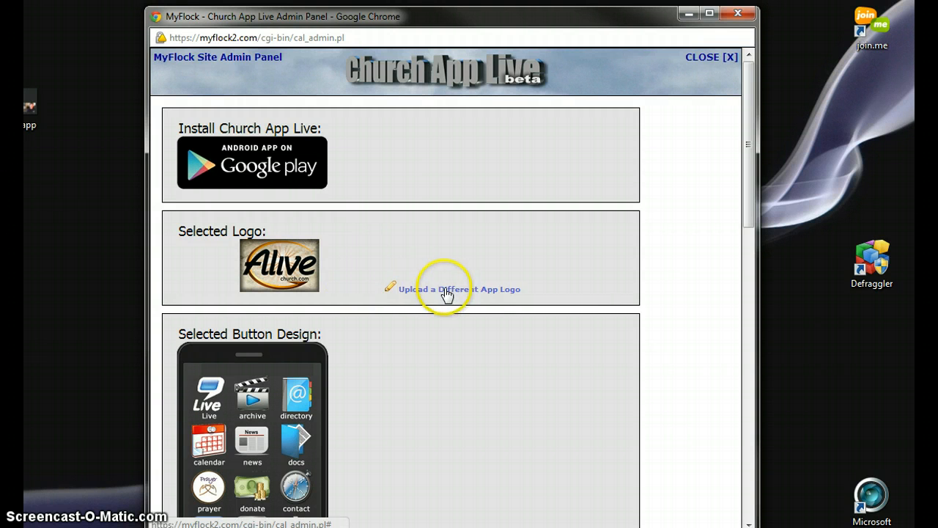
mouse_move(467, 343)
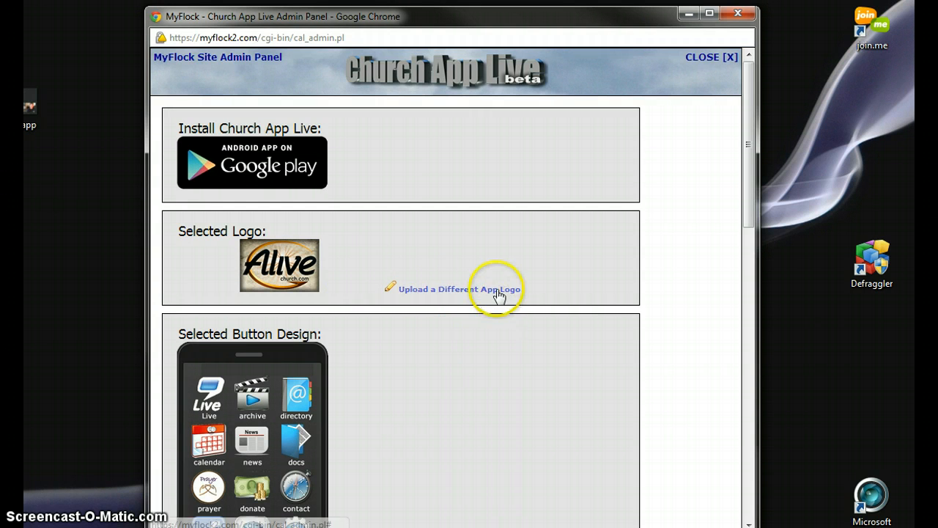
Step: Scroll the Church App Live page to the selected button design and background design
scroll("down", 3)
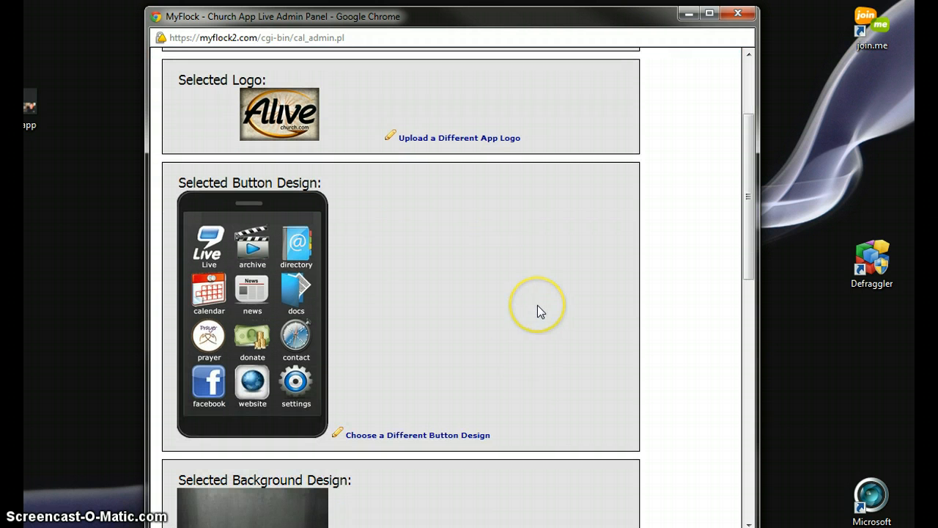
mouse_move(437, 387)
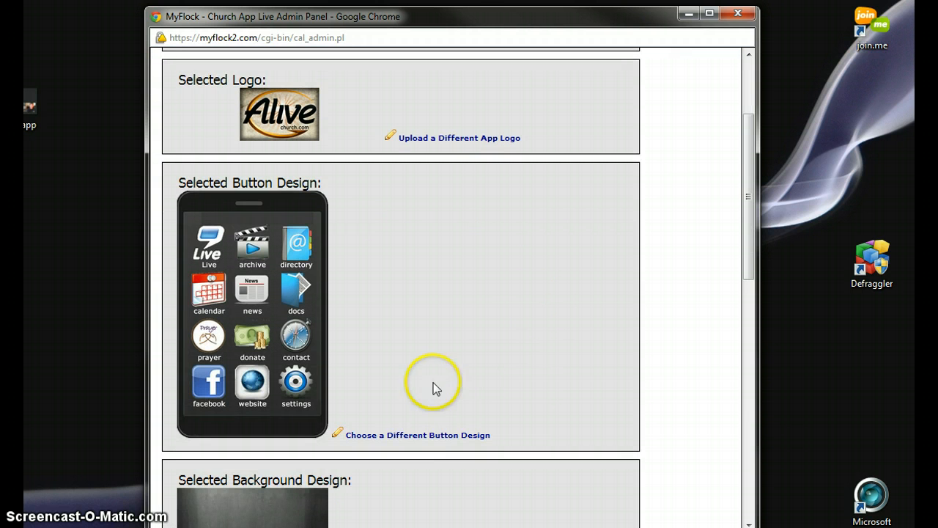
left_click(417, 434)
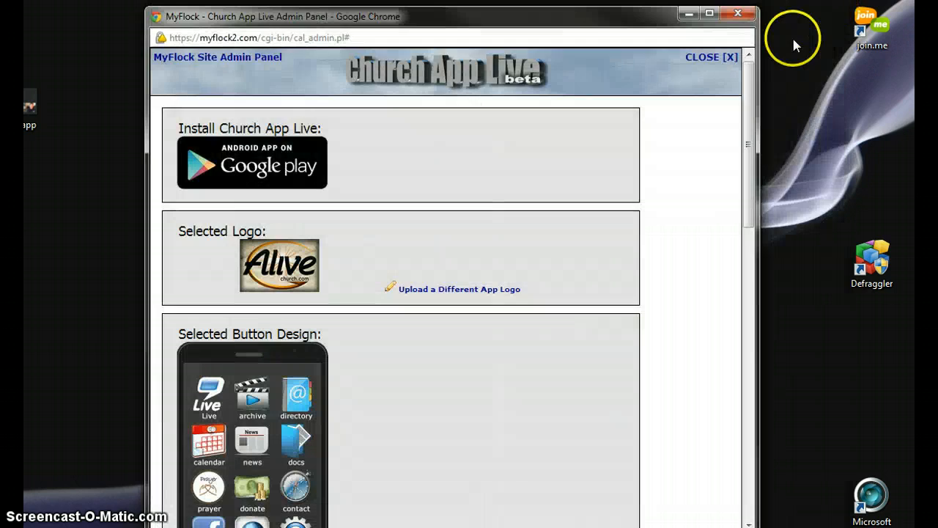
scroll("down", 3)
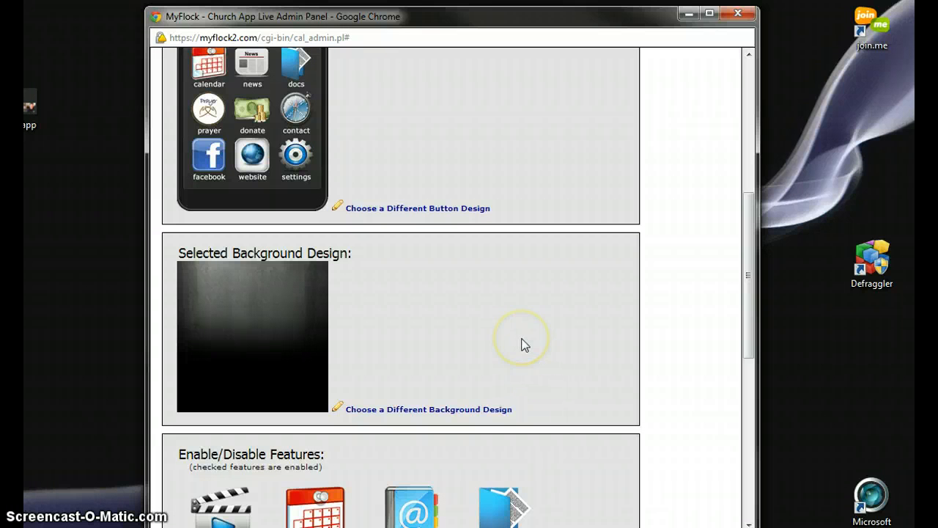
mouse_move(410, 330)
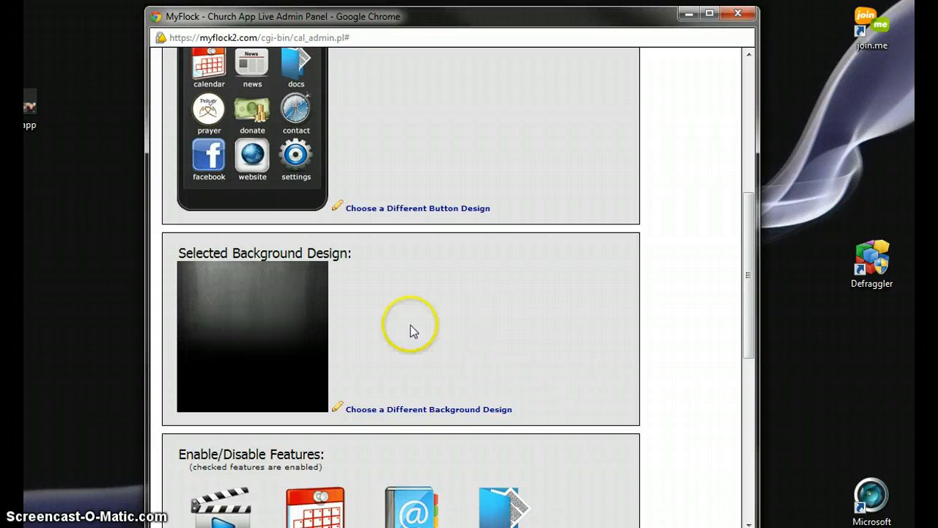
left_click(428, 409)
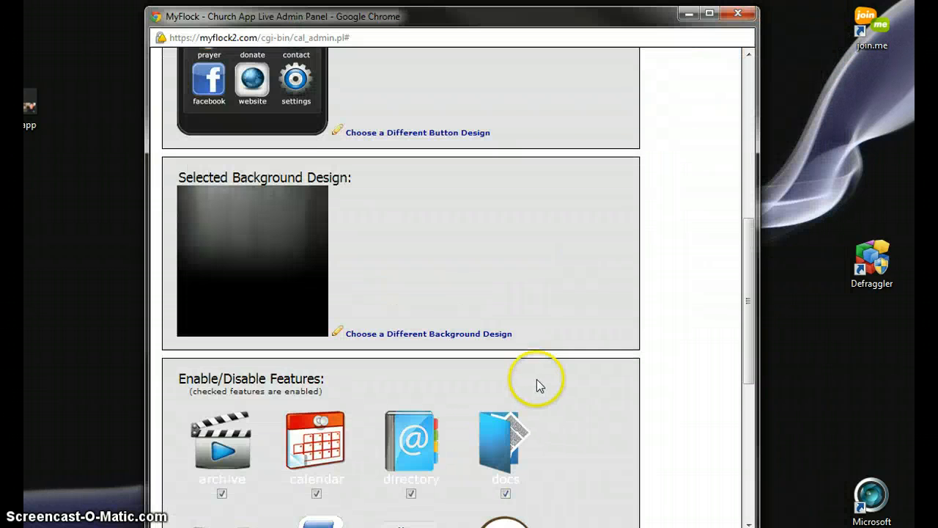
Step: Scroll through the twelve checked app features to the website, donation and Facebook URL fields
scroll("down", 3)
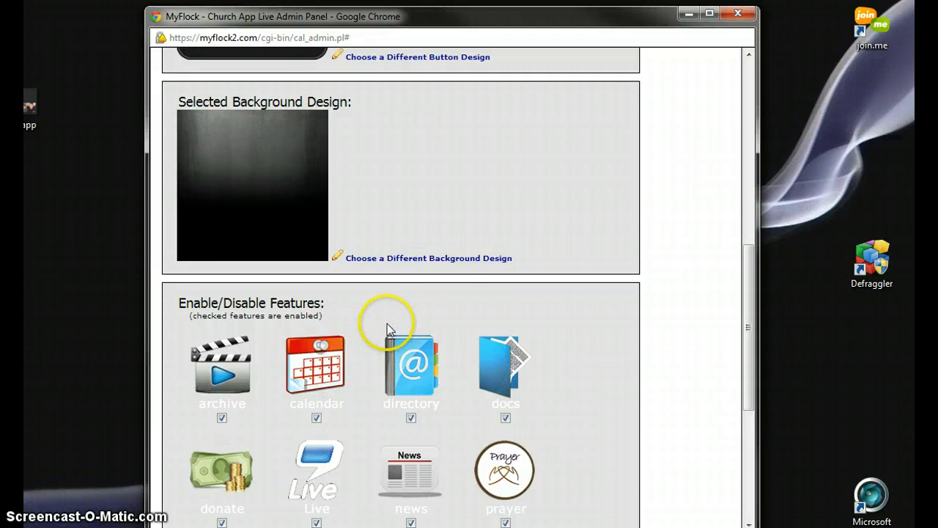
scroll("down", 3)
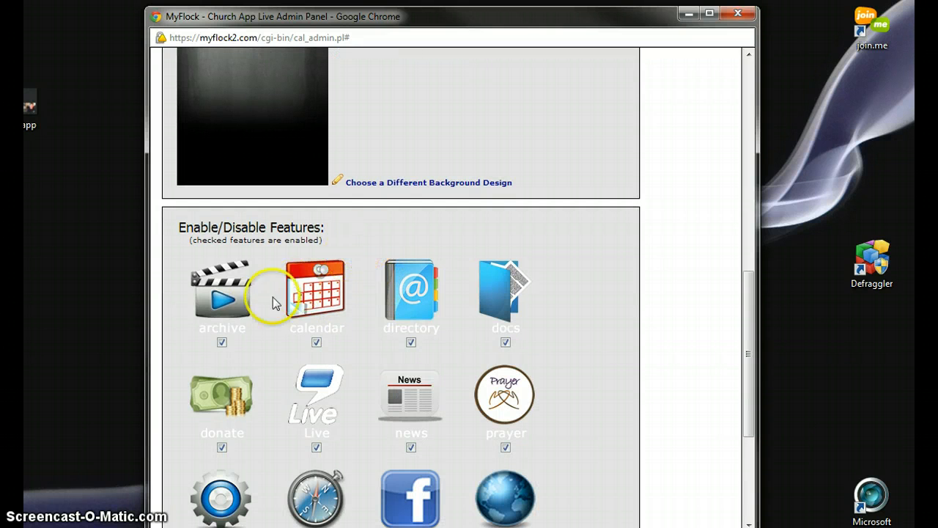
mouse_move(411, 296)
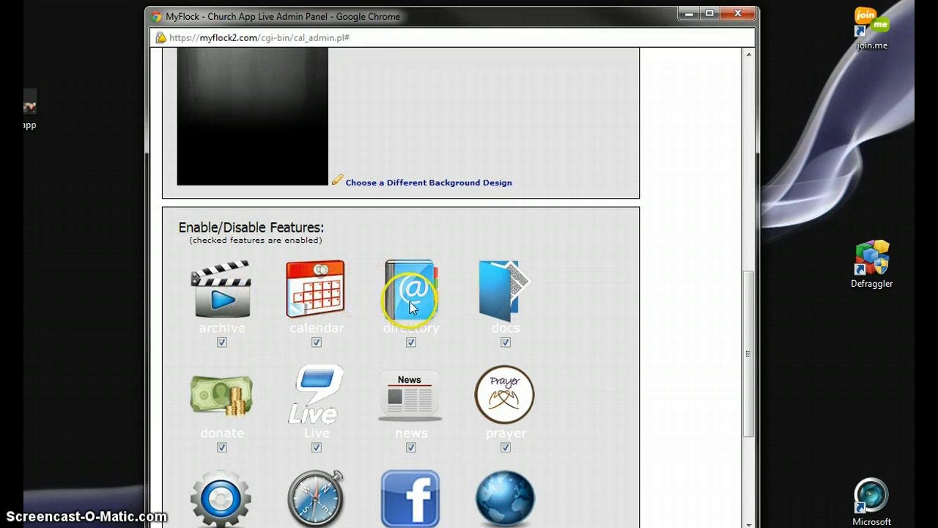
scroll("down", 3)
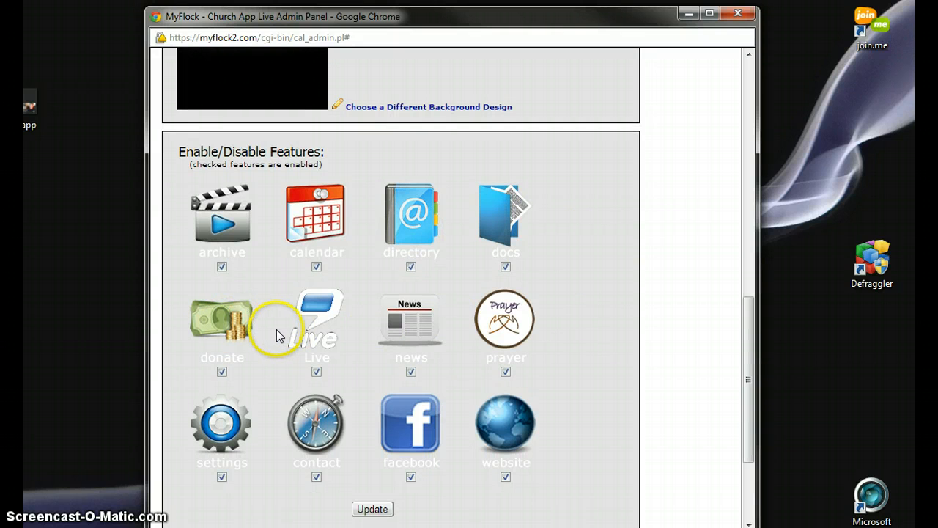
mouse_move(221, 334)
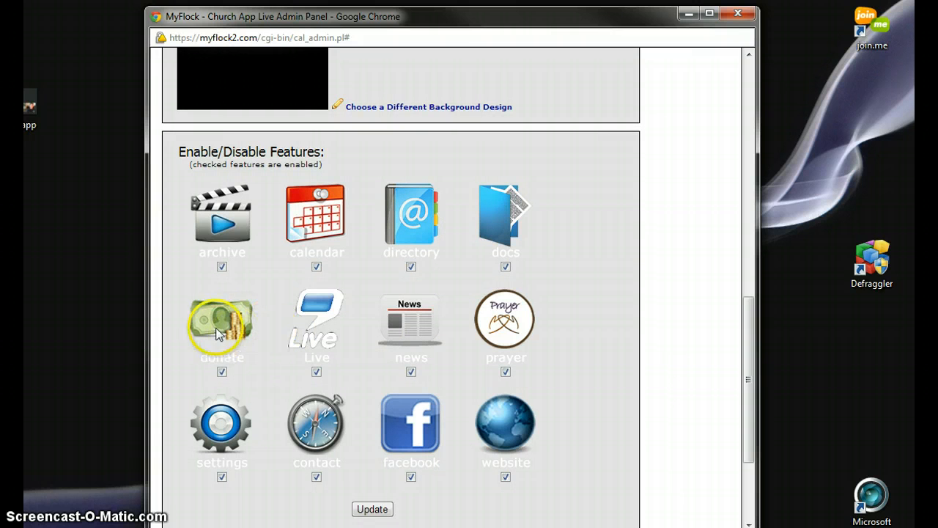
mouse_move(504, 322)
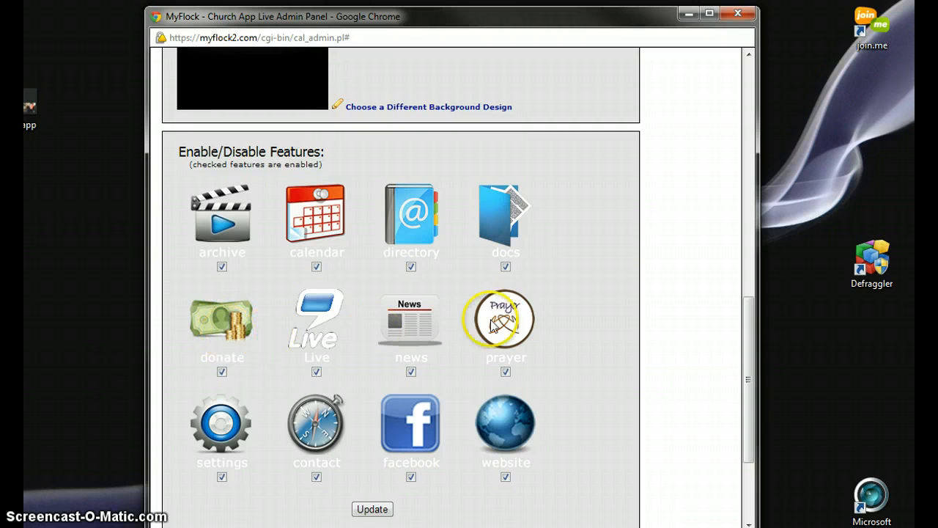
scroll("down", 3)
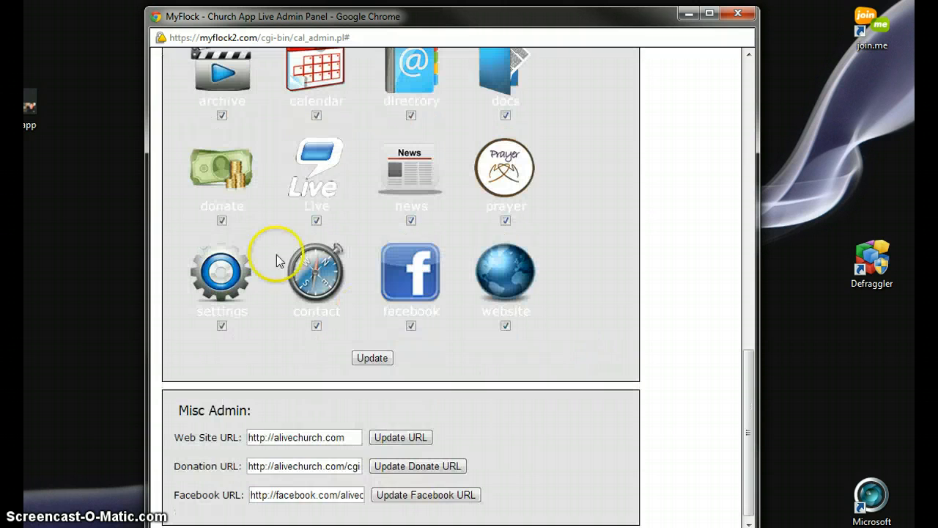
mouse_move(411, 182)
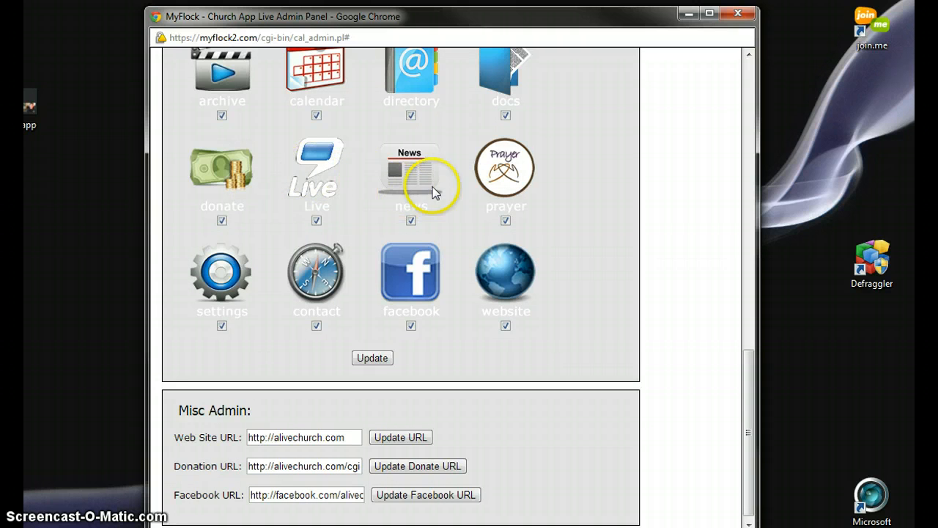
mouse_move(572, 202)
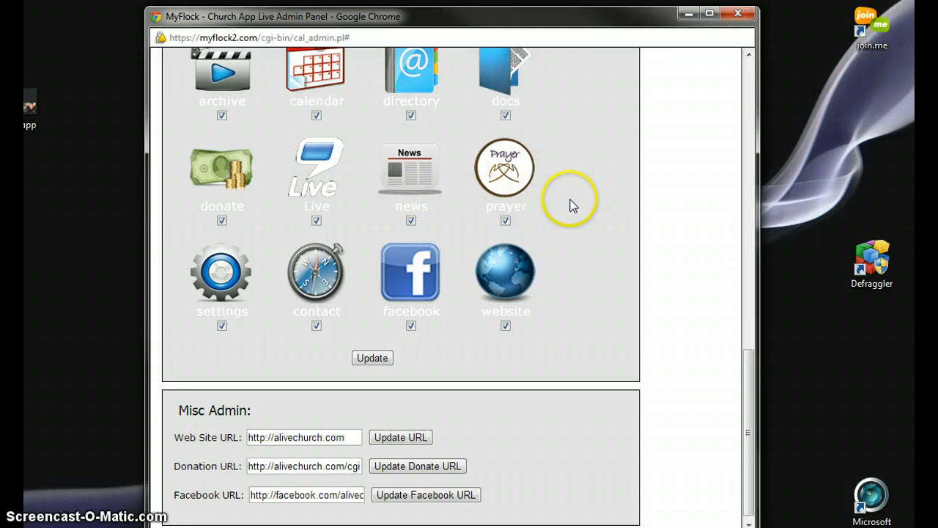
mouse_move(578, 258)
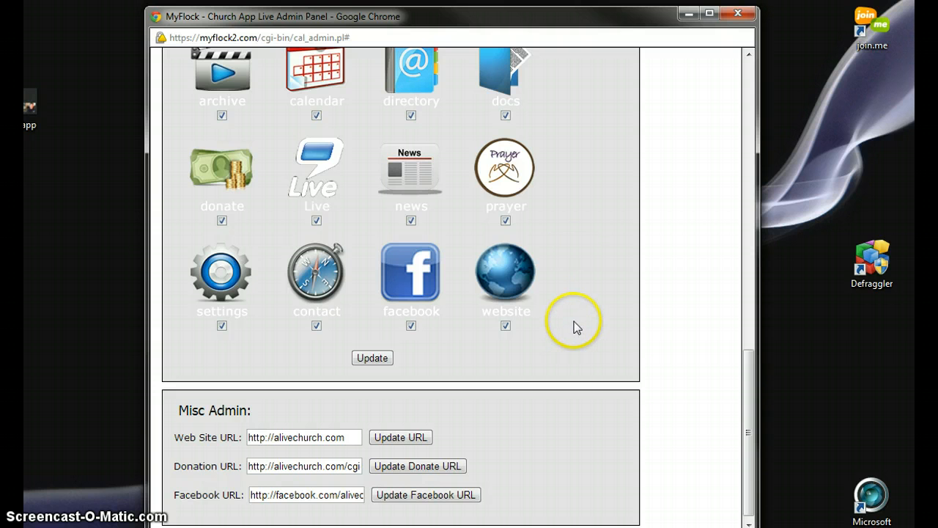
mouse_move(448, 286)
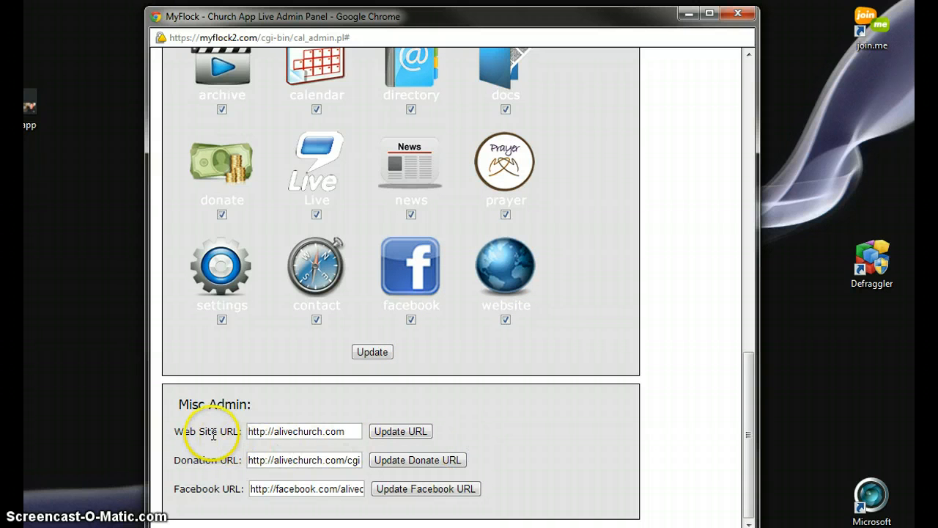
left_click(273, 431)
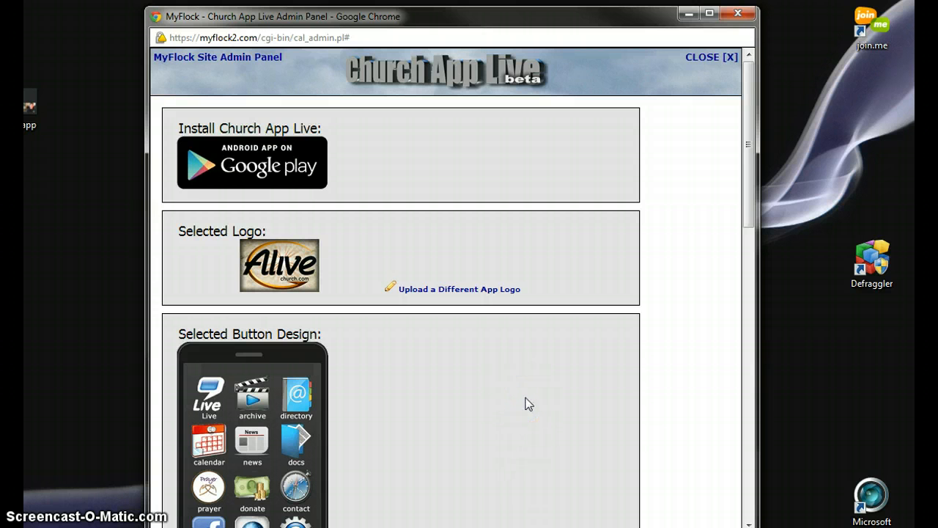
scroll("down", 3)
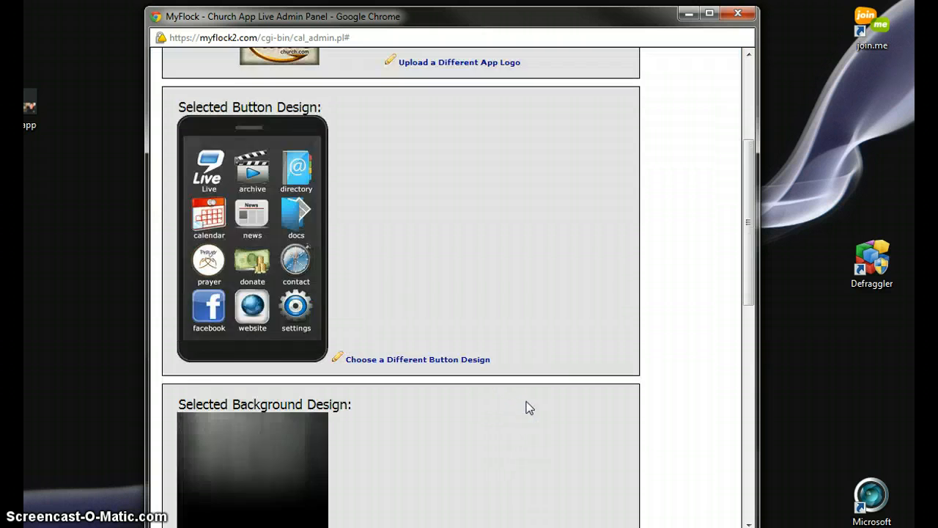
scroll("down", 3)
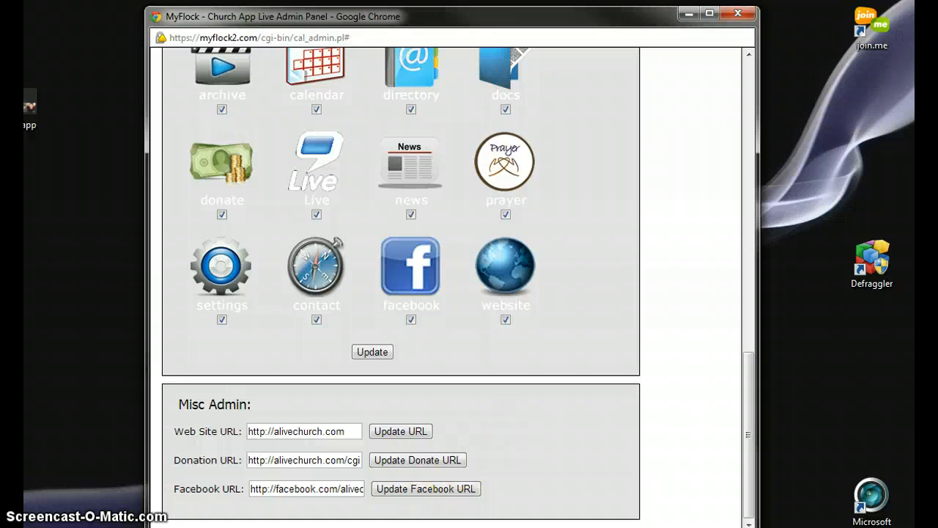